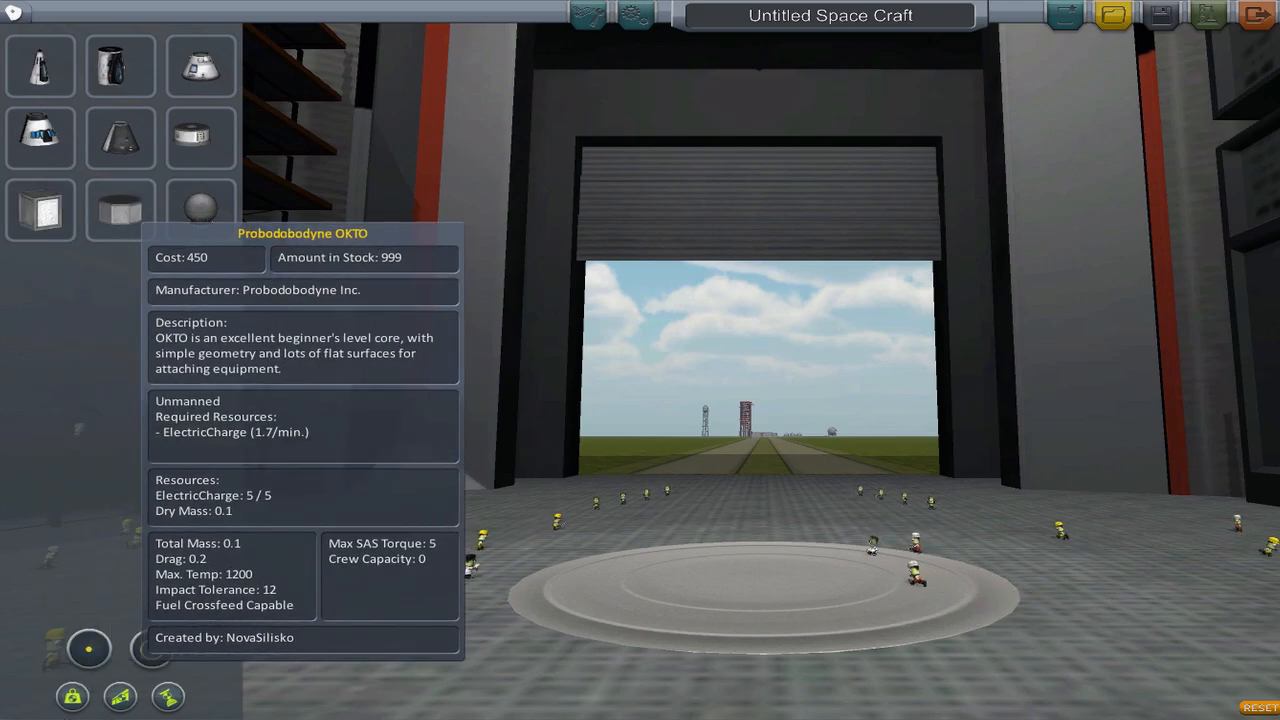
mouse_move(200, 205)
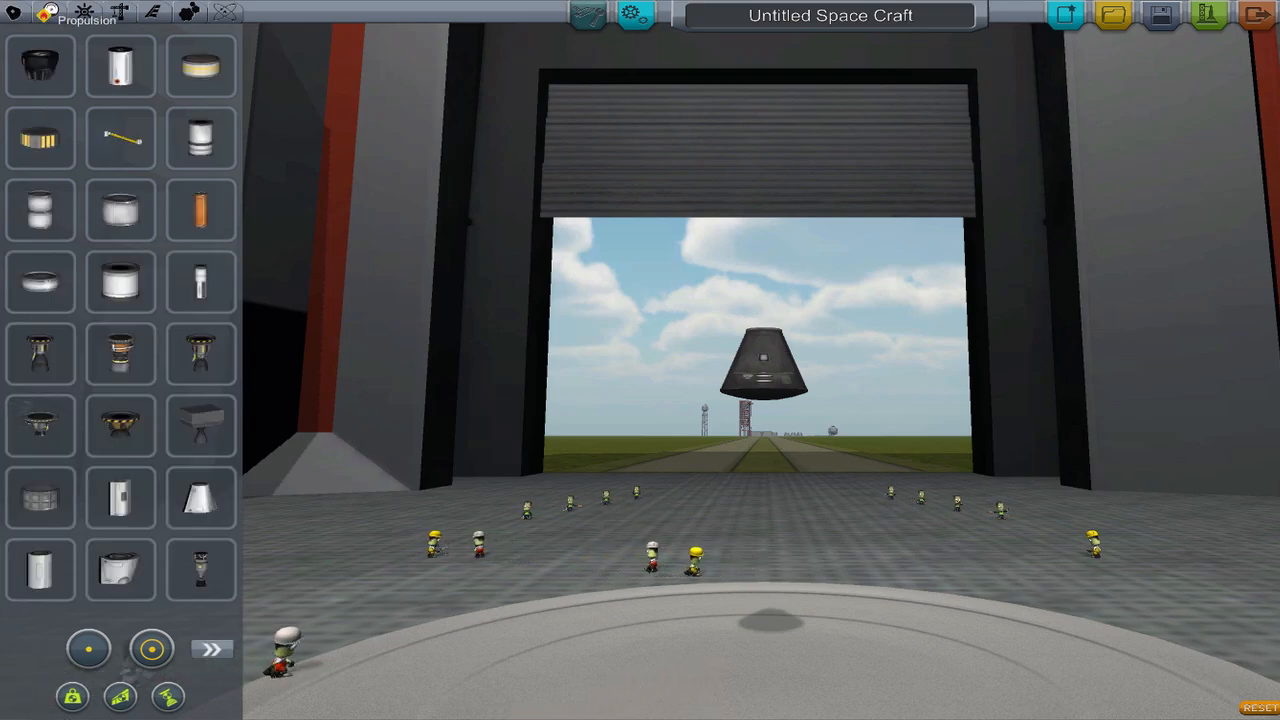
Step: Browse the Control, Structural, Aero and Utility part categories, ending on Utility parts
click(84, 11)
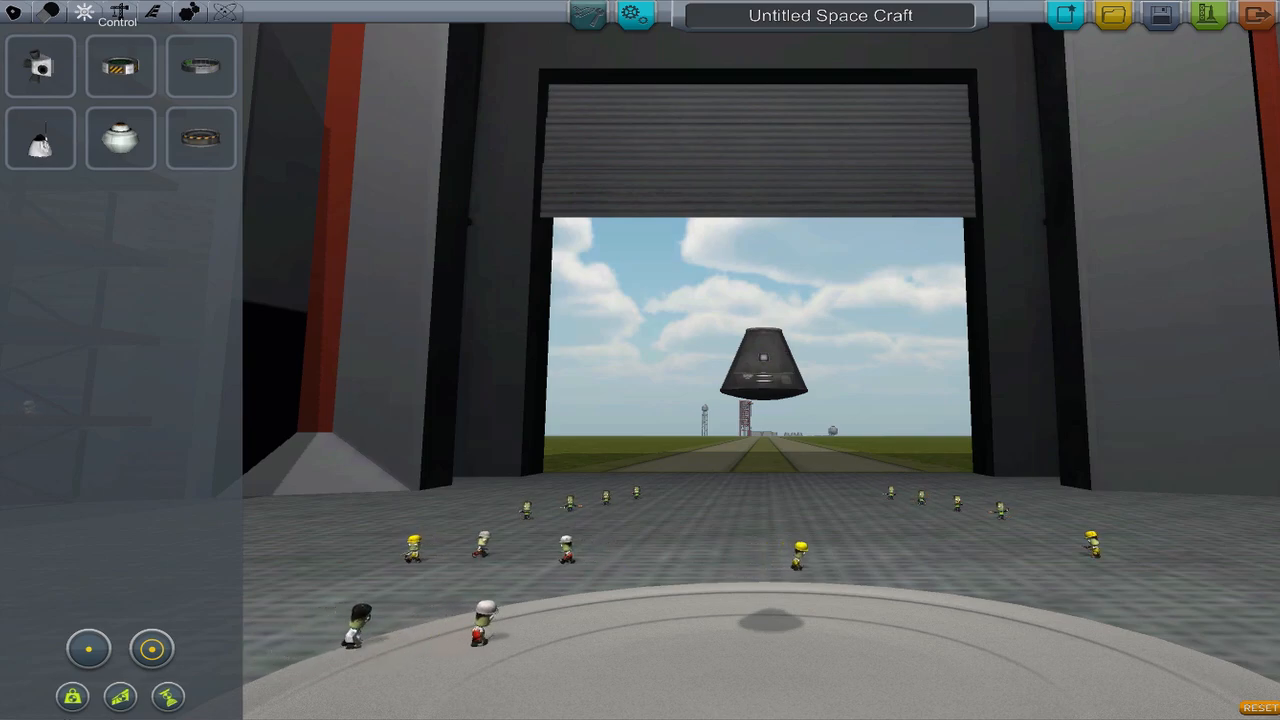
click(147, 12)
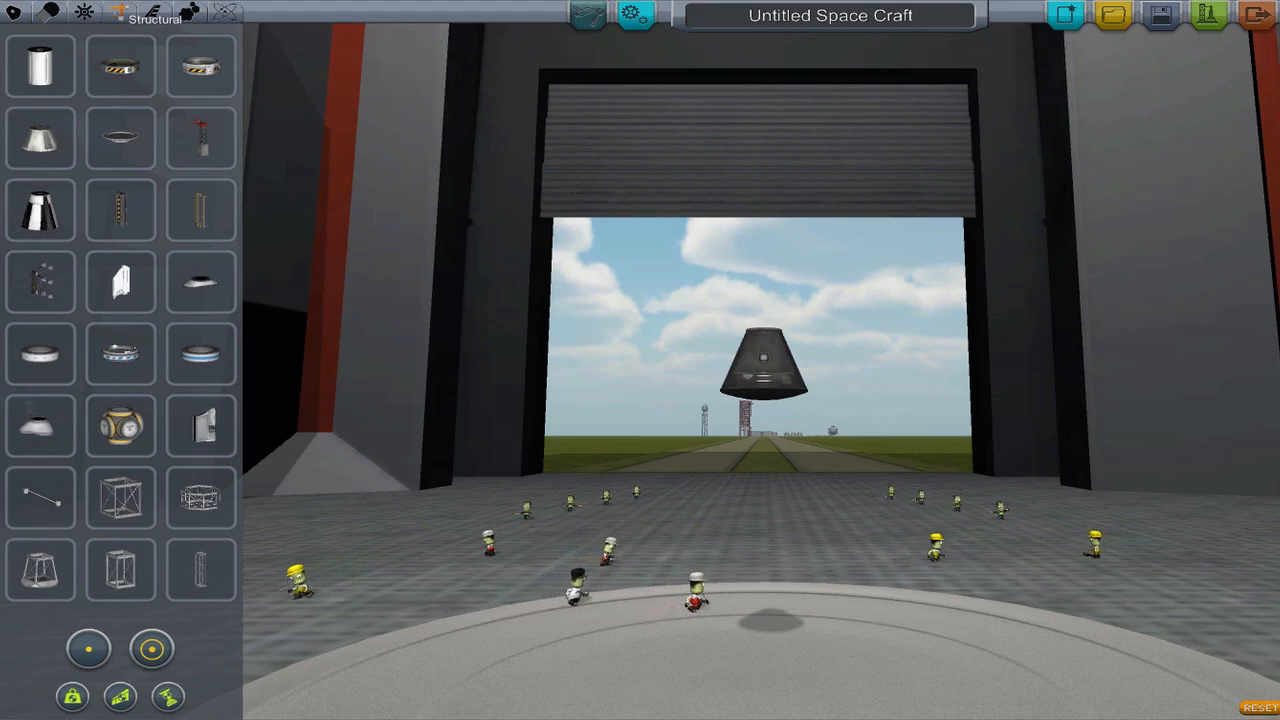
click(117, 11)
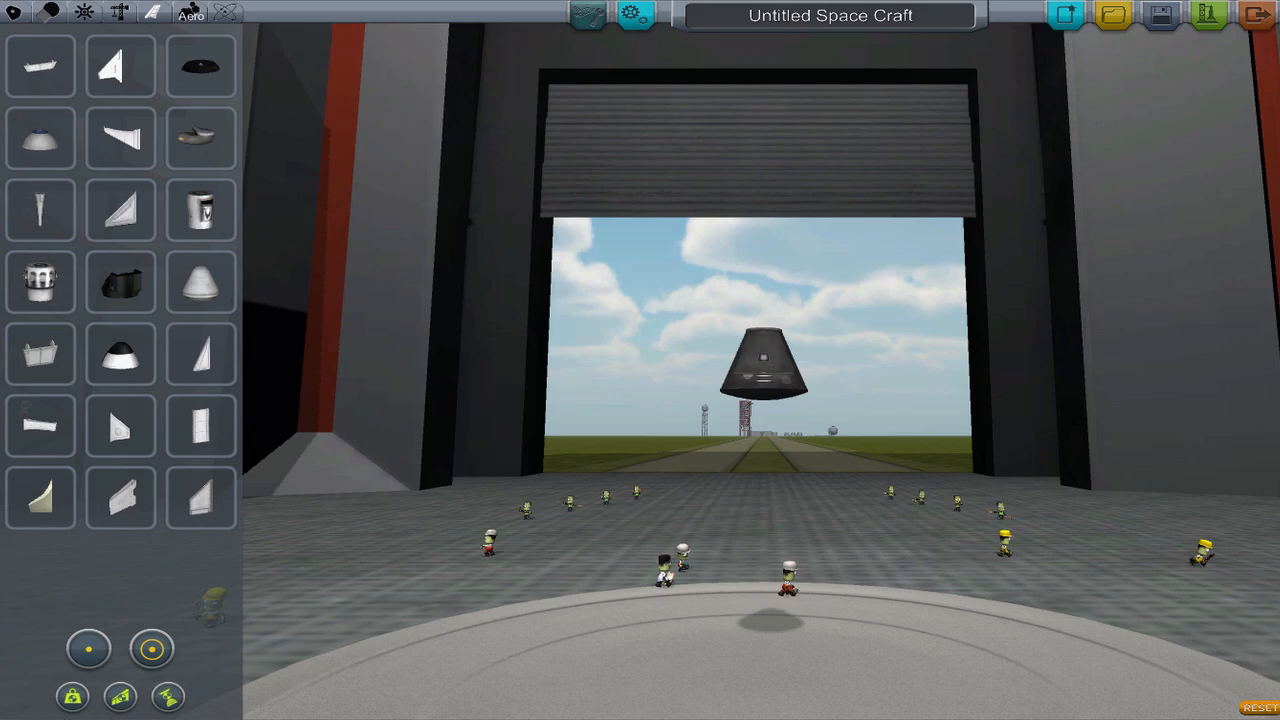
click(187, 12)
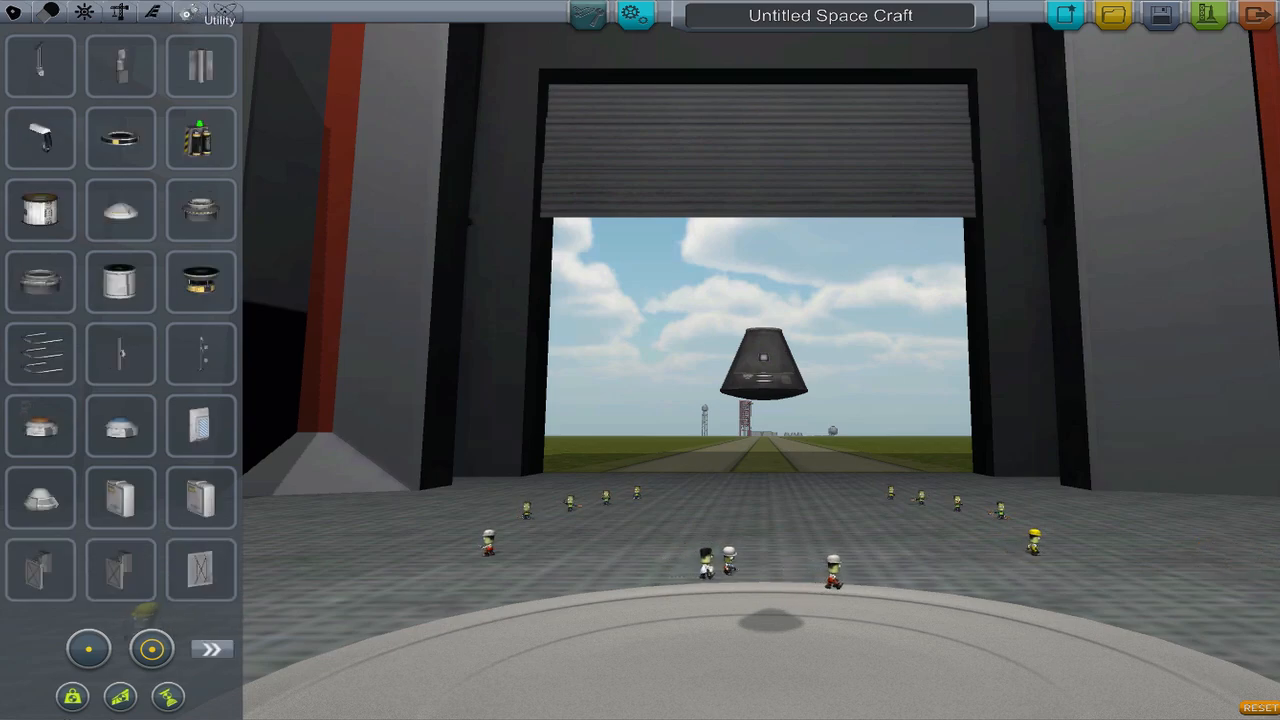